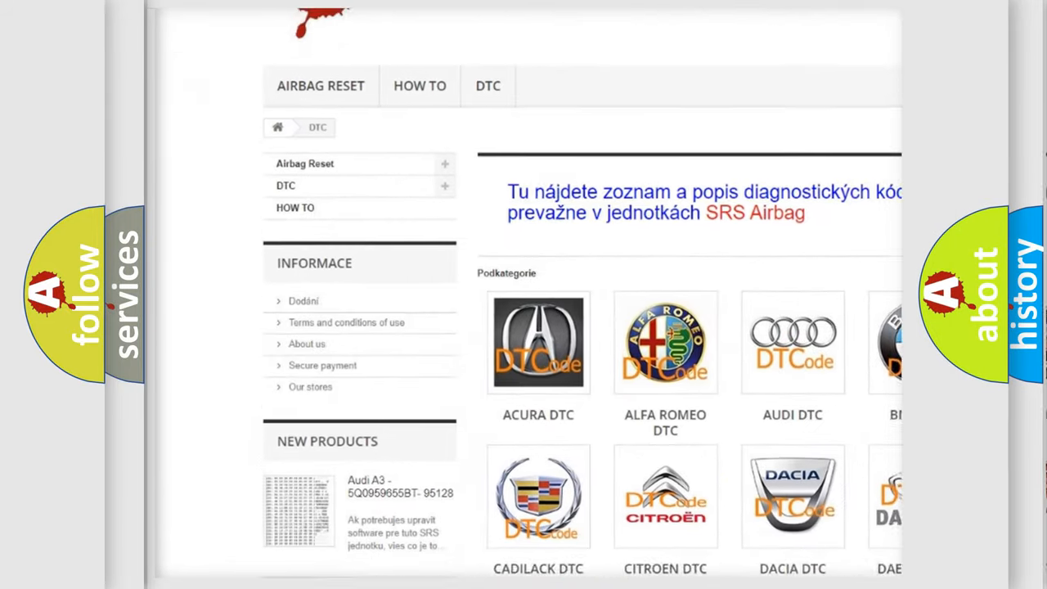
pyautogui.scroll(-3)
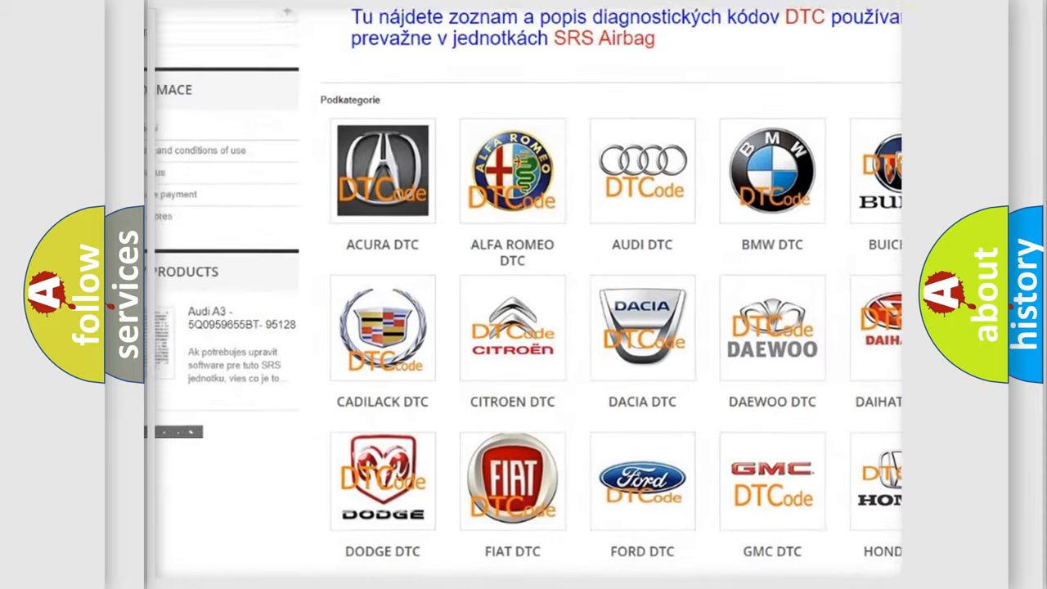
pyautogui.scroll(-3)
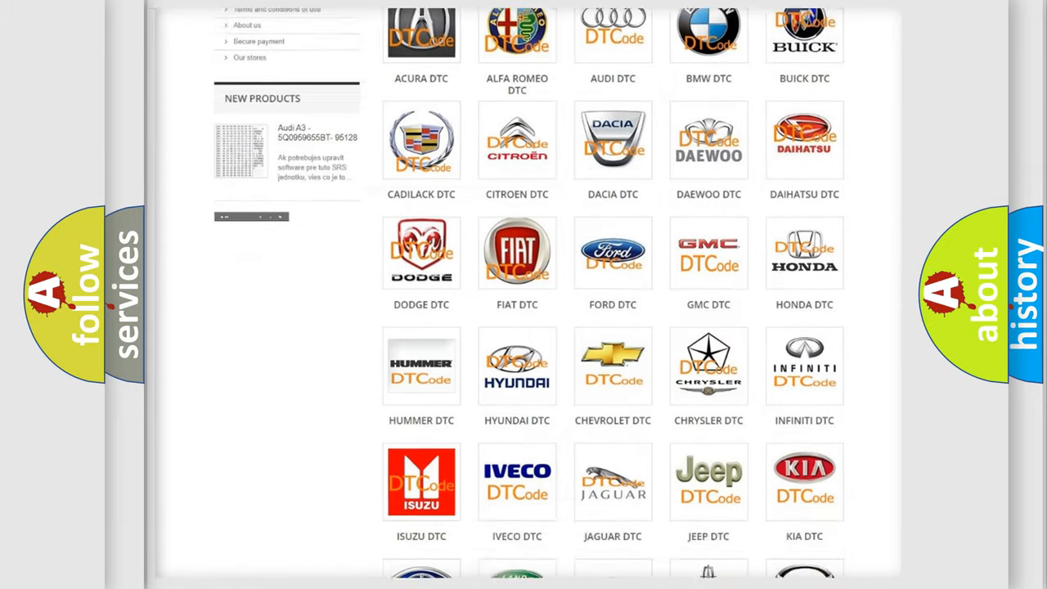
pyautogui.scroll(-3)
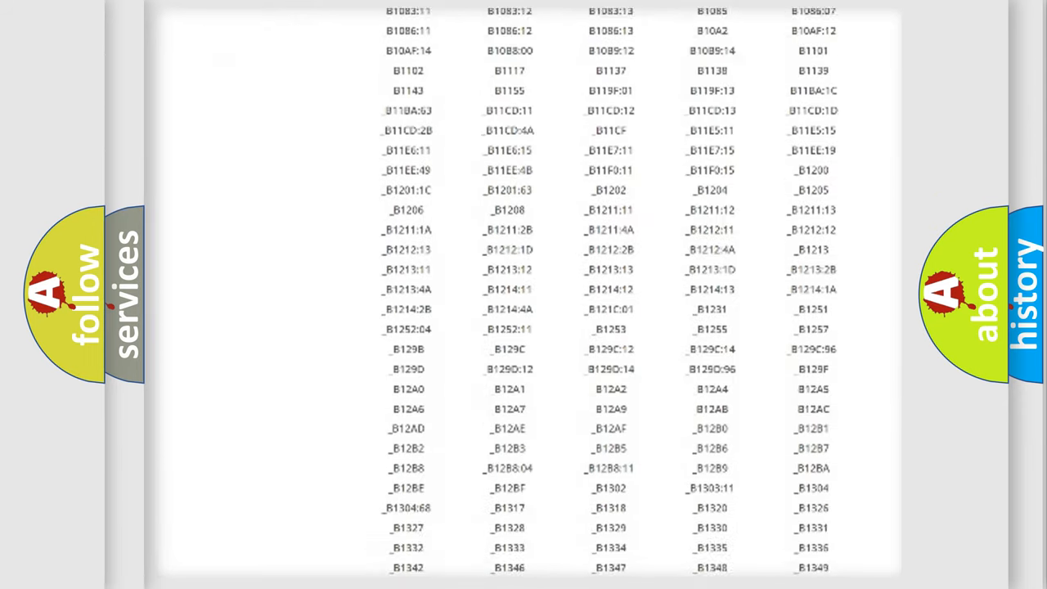
pyautogui.scroll(-3)
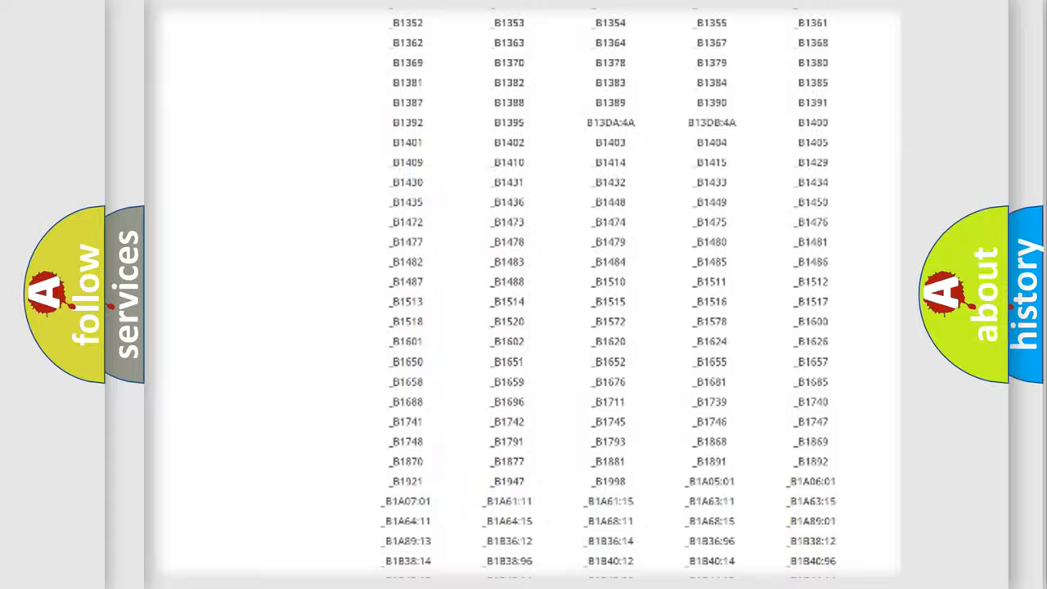